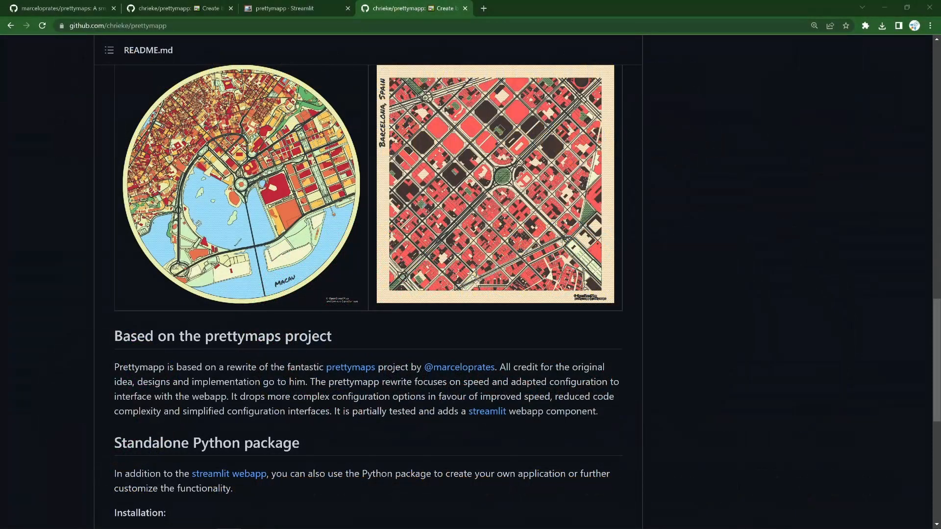
pyautogui.moveTo(856, 201)
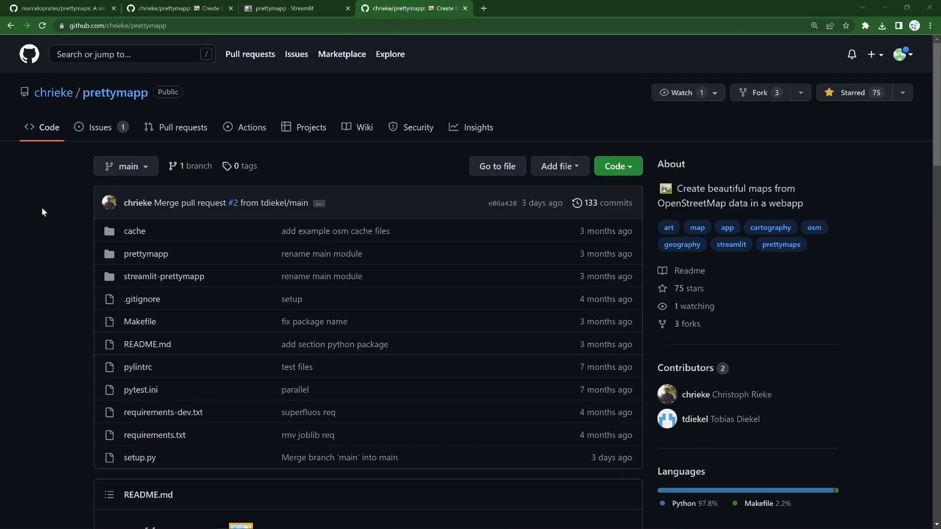
# Step: Scroll down the Prettymapp page while the circular Macau example map renders
pyautogui.scroll(-3)
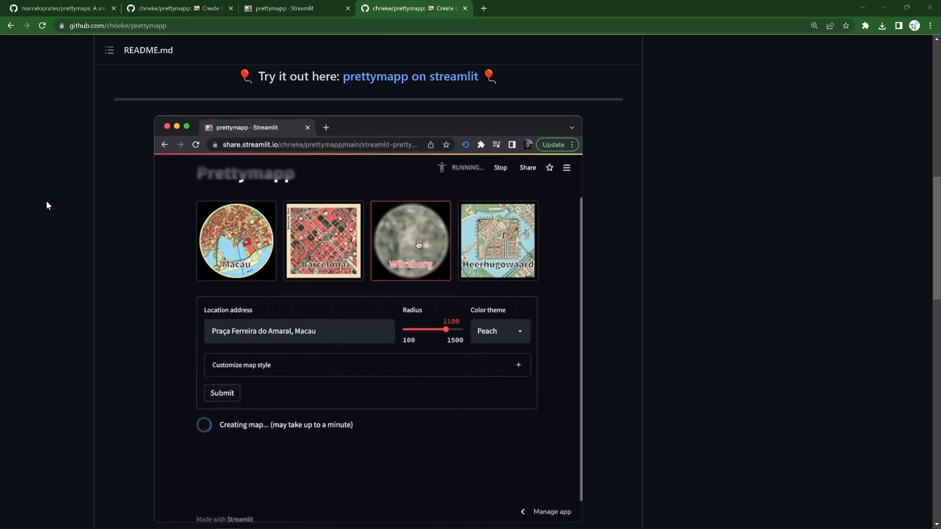
pyautogui.scroll(-3)
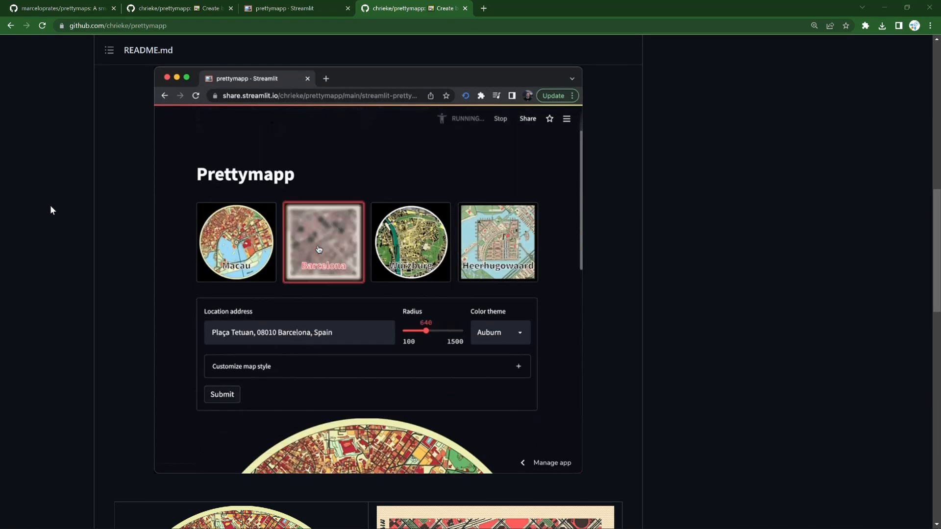
pyautogui.scroll(-3)
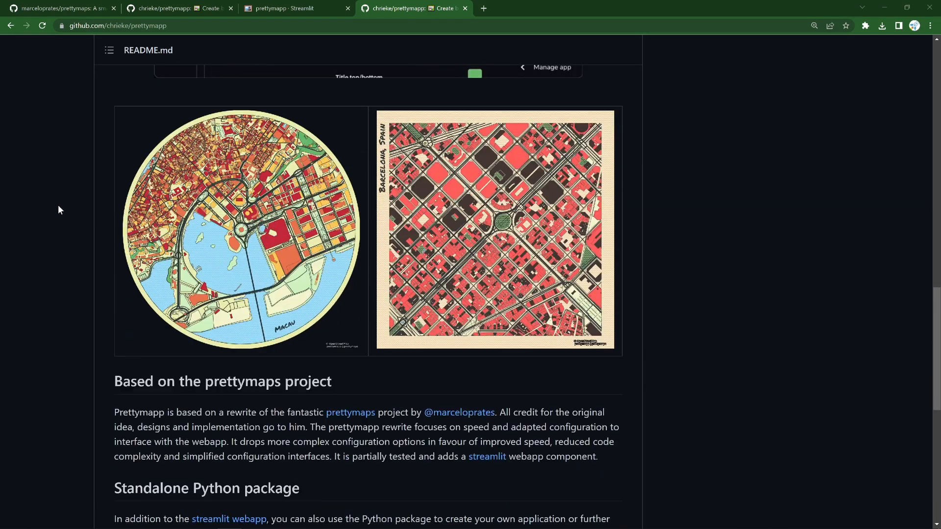
pyautogui.scroll(-3)
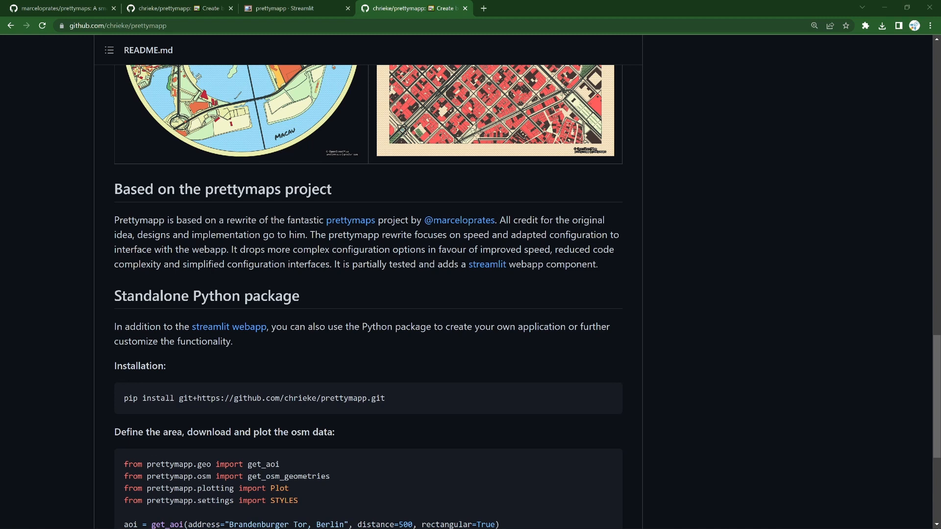
pyautogui.scroll(-3)
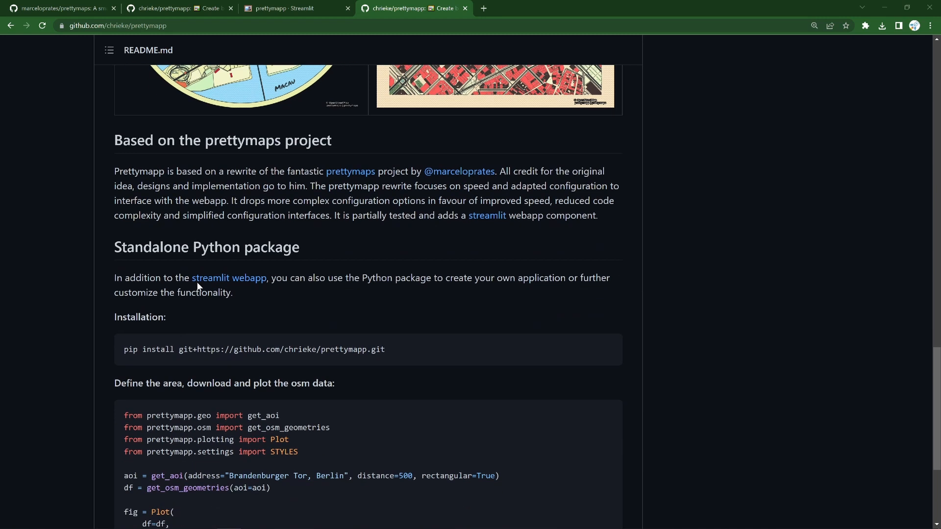
pyautogui.moveTo(229, 278)
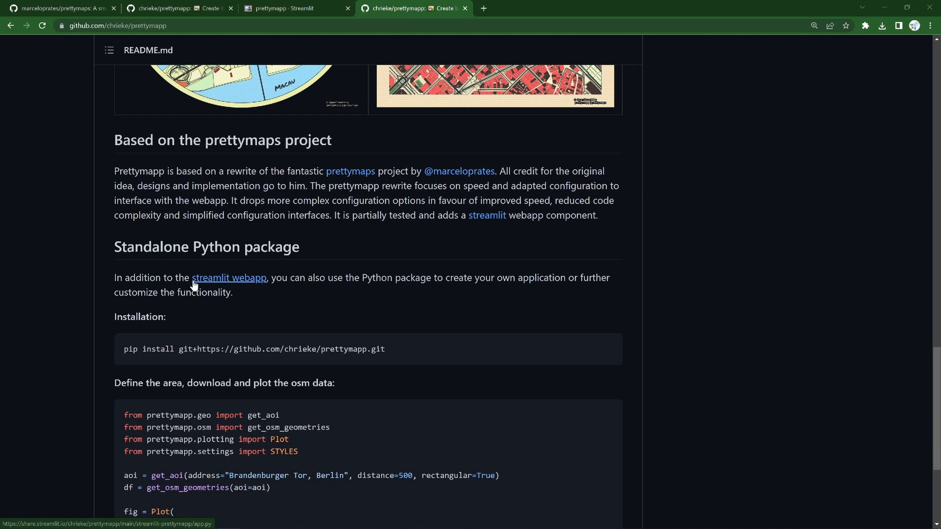
pyautogui.scroll(-3)
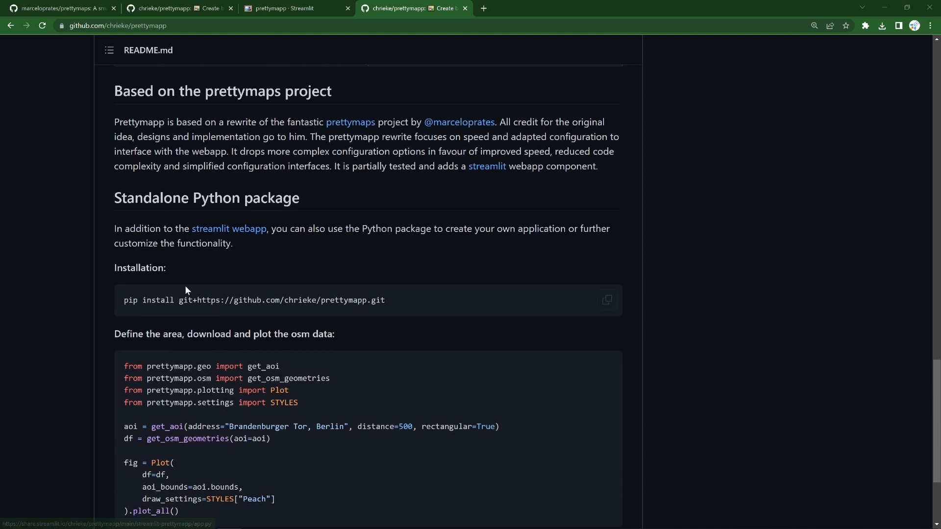
pyautogui.moveTo(174, 277)
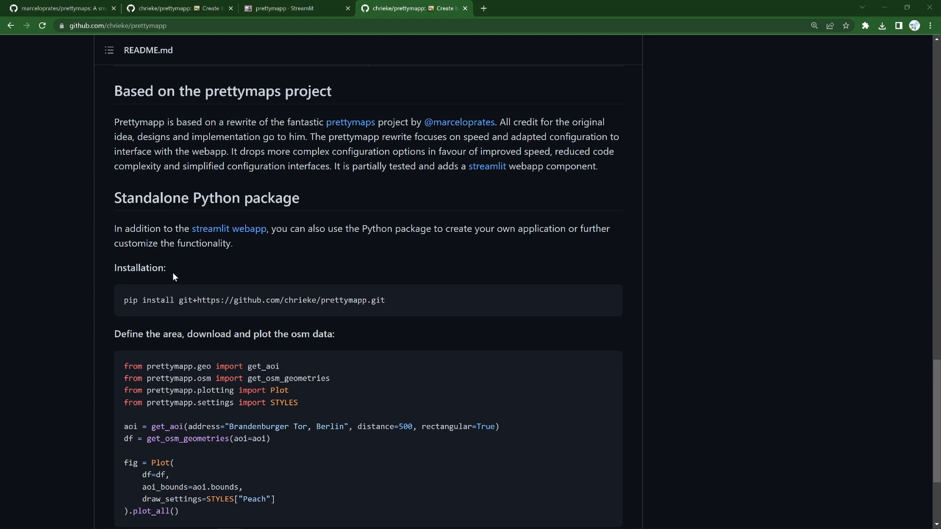
pyautogui.moveTo(429, 188)
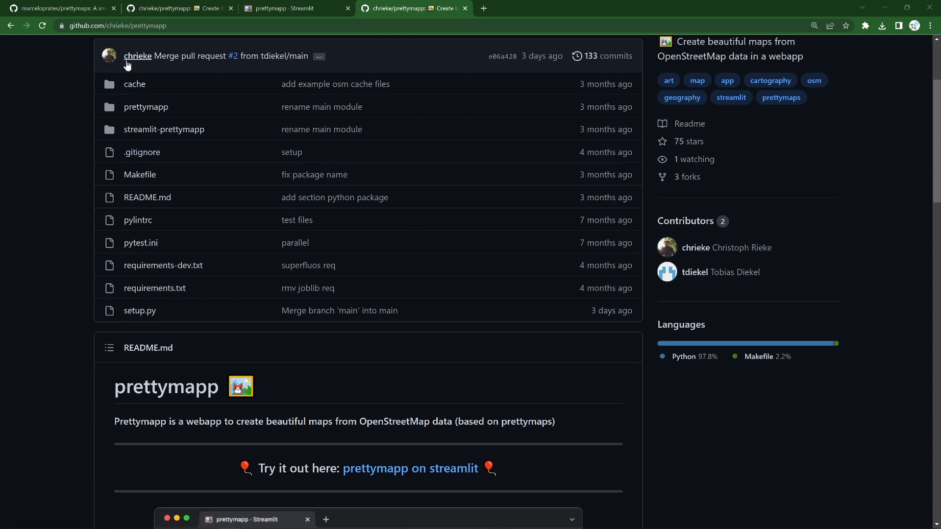
pyautogui.scroll(-3)
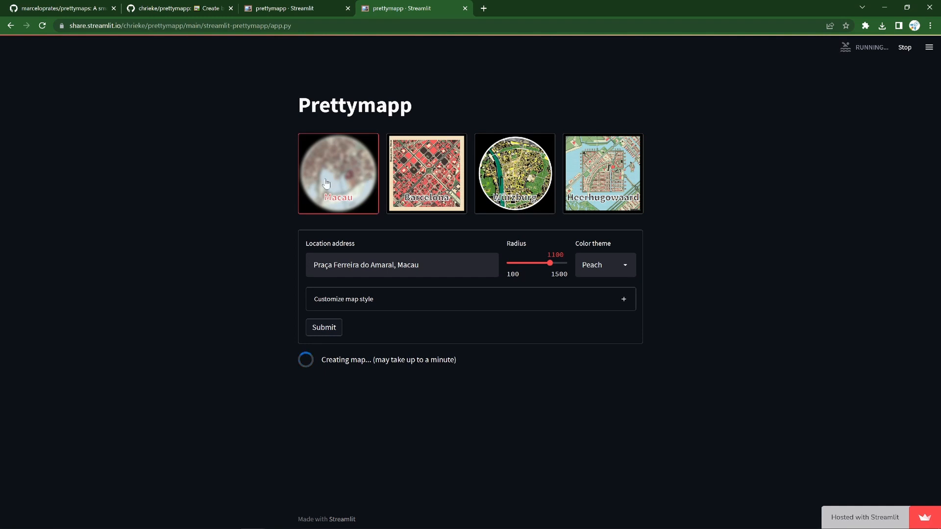
pyautogui.scroll(-3)
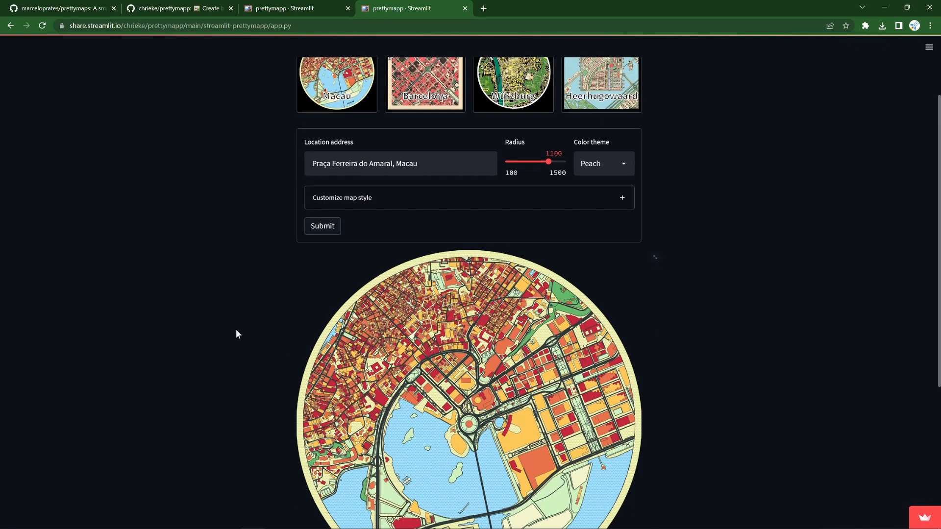
pyautogui.scroll(-3)
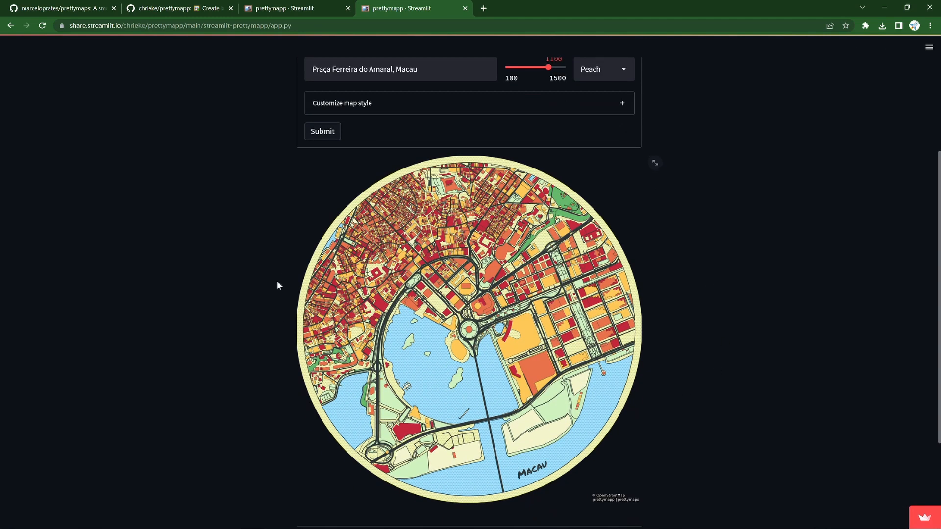
pyautogui.moveTo(510, 473)
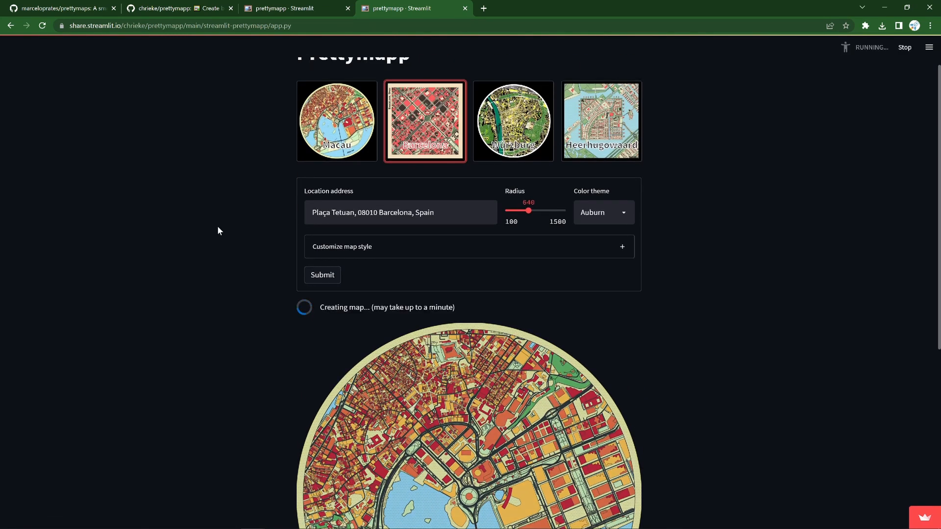
# Step: Submit the Barcelona map with the Peach theme and a 1029 radius, then review the result
pyautogui.scroll(-3)
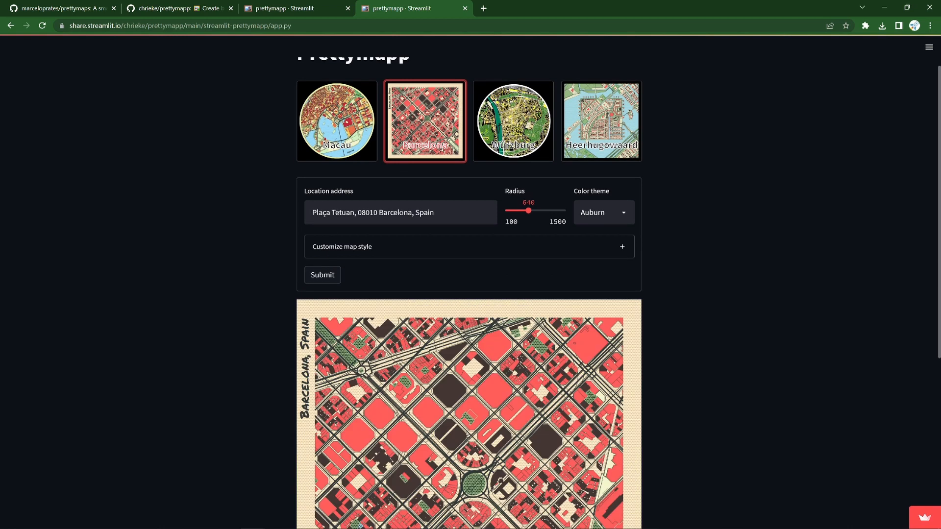
pyautogui.click(322, 152)
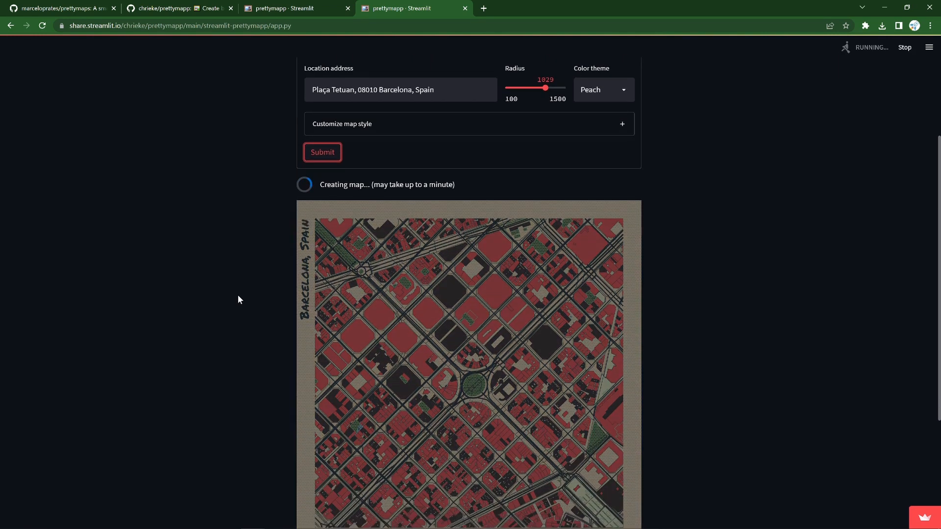
pyautogui.scroll(-3)
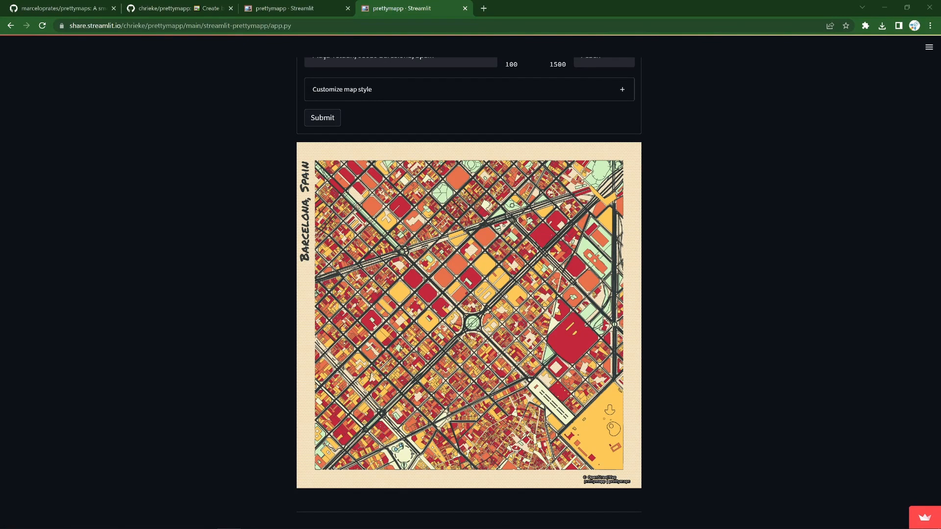
pyautogui.scroll(3)
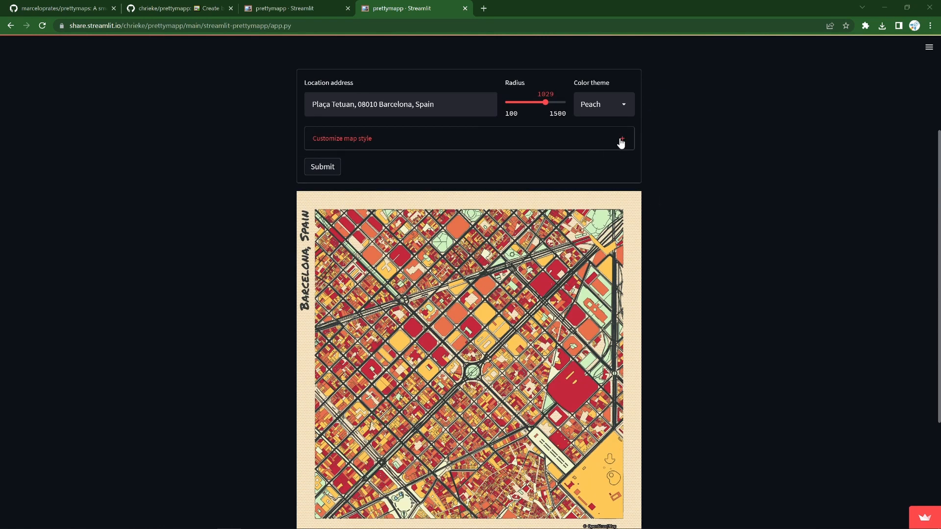
# Step: Expand 'Customize map style' and review its default options, leaving the custom title empty
pyautogui.click(341, 138)
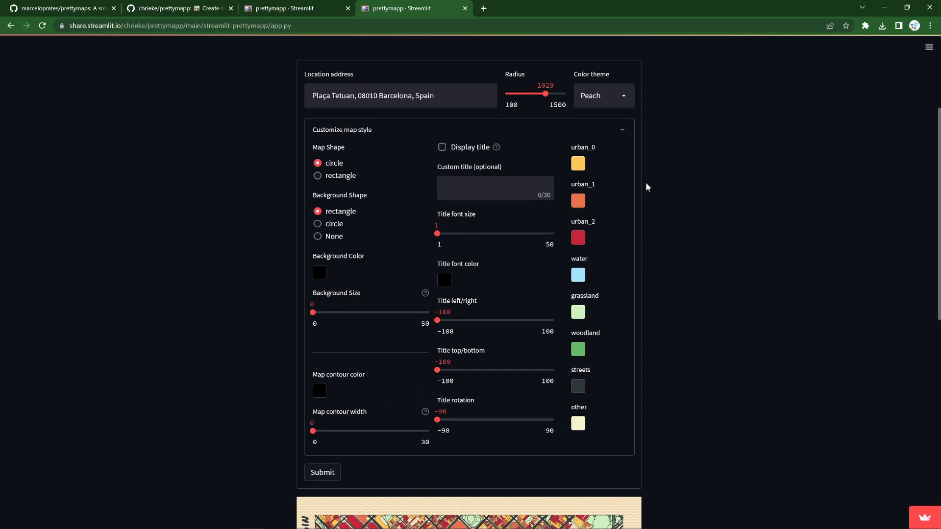
pyautogui.moveTo(583, 334)
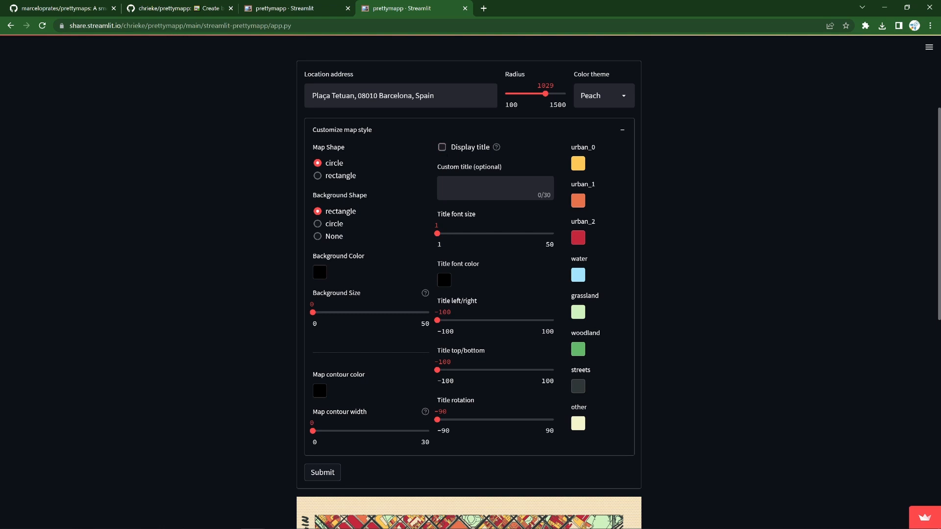
pyautogui.click(494, 187)
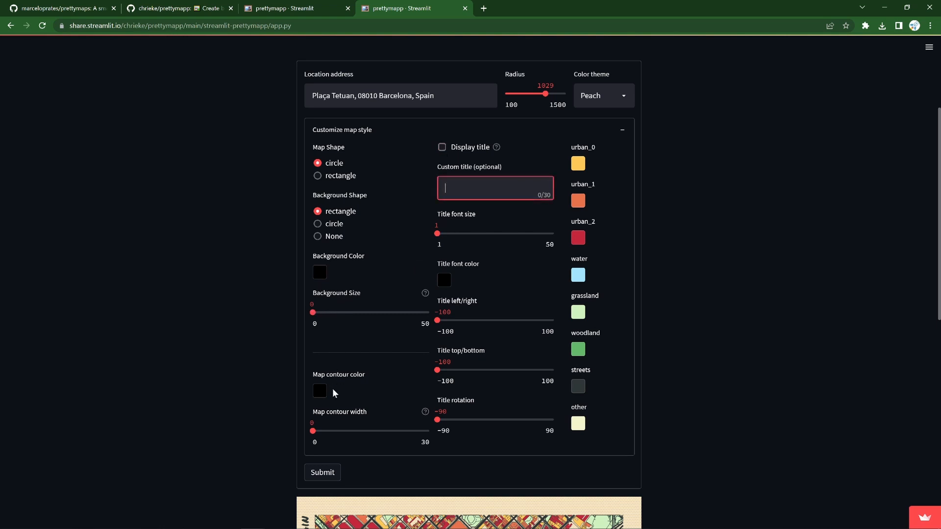
pyautogui.scroll(-3)
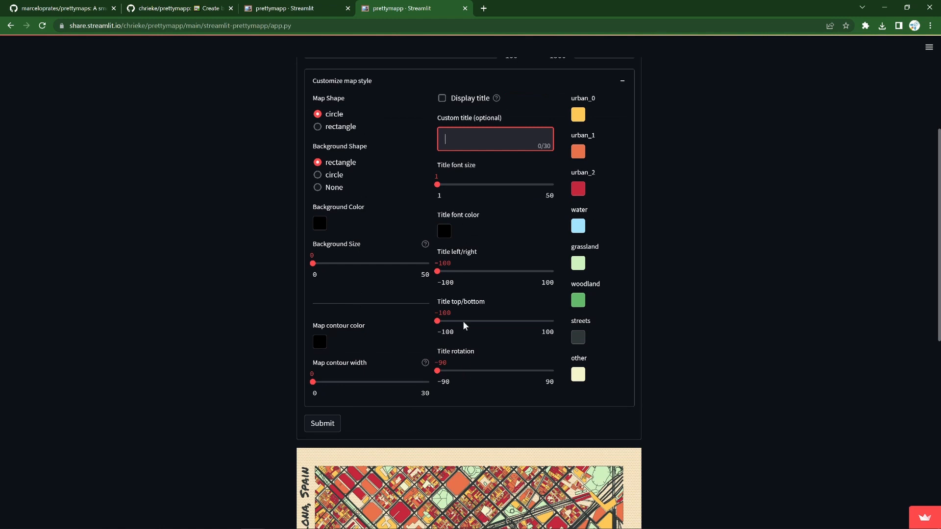
pyautogui.moveTo(454, 360)
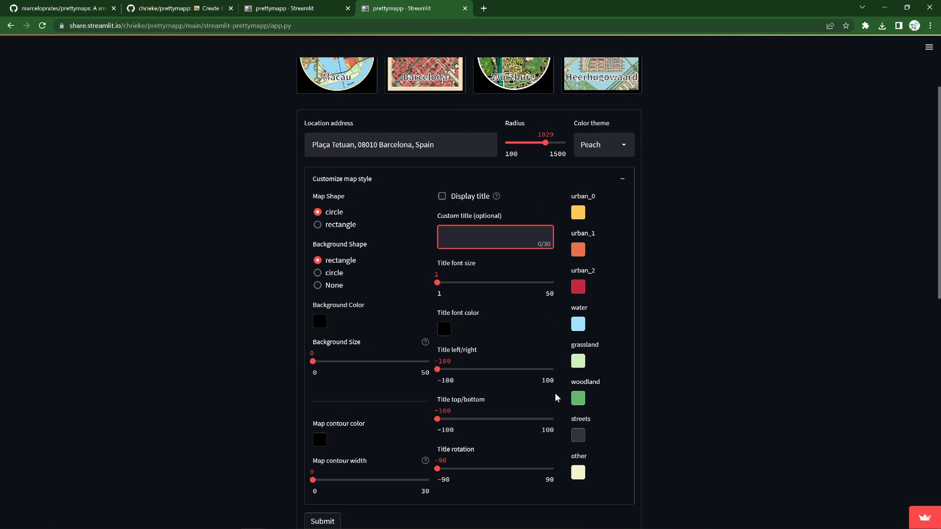
pyautogui.moveTo(683, 425)
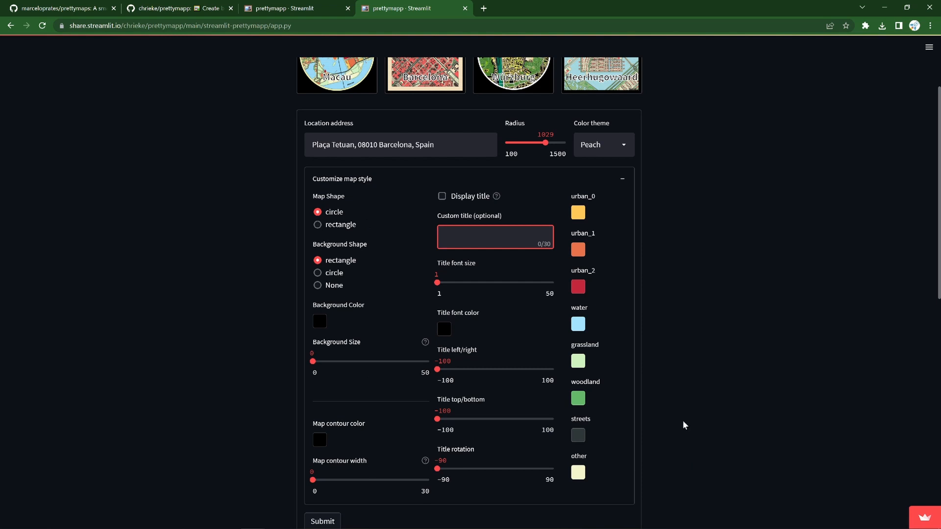
pyautogui.moveTo(393, 211)
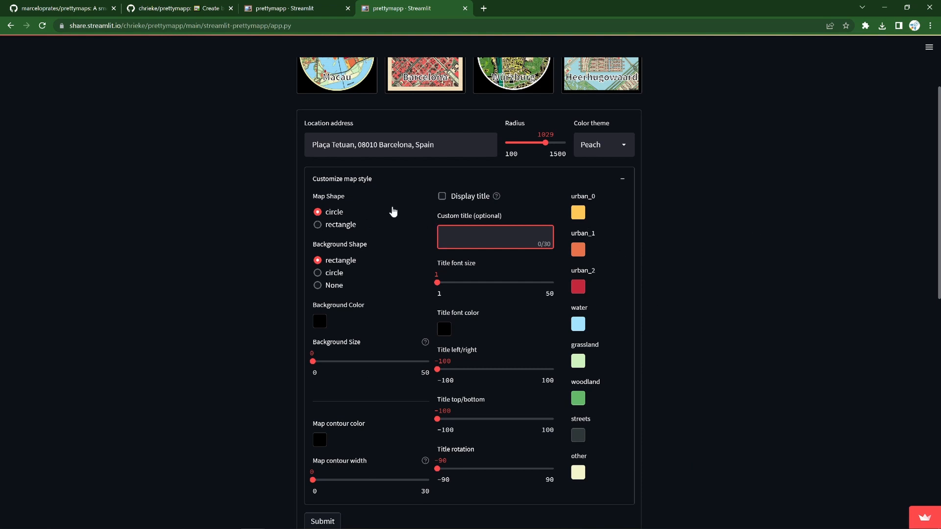
pyautogui.click(494, 236)
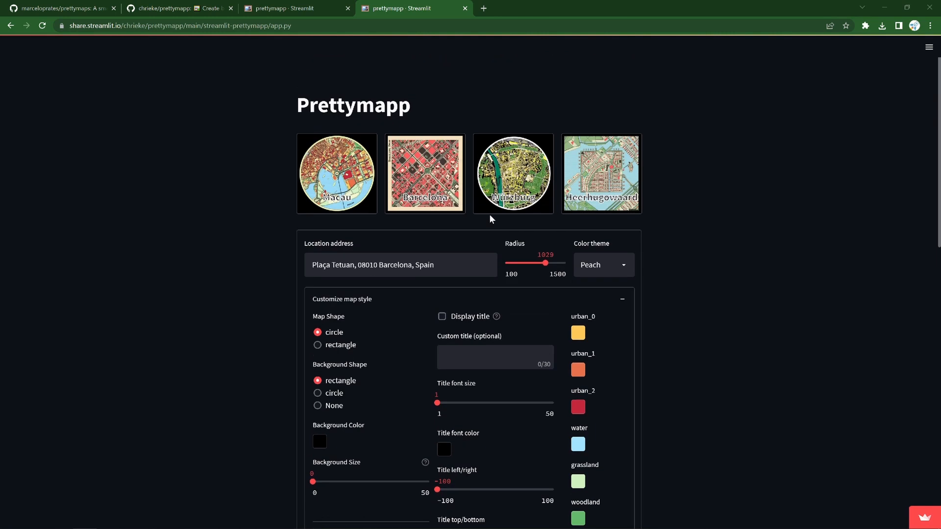
# Step: Generate the San Felipe, Panama address map with 'Panama' replacing the Macau title
pyautogui.write('San Felipe, Distrito Panamá, Panamá, 080807, Panama')
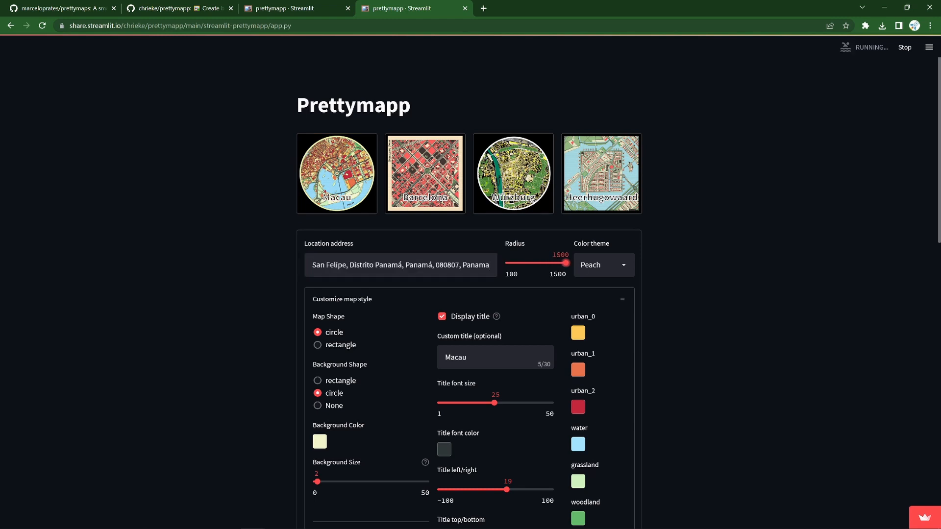
pyautogui.click(603, 265)
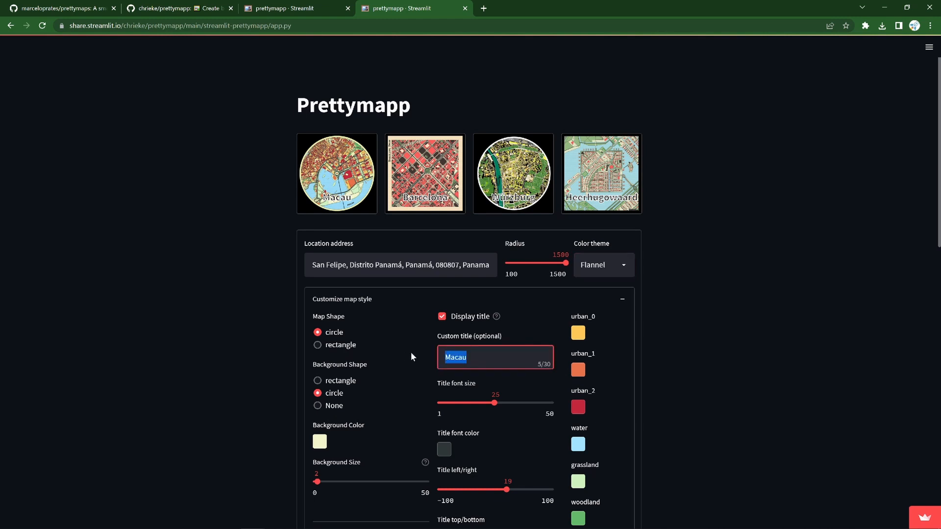
pyautogui.write('Panama')
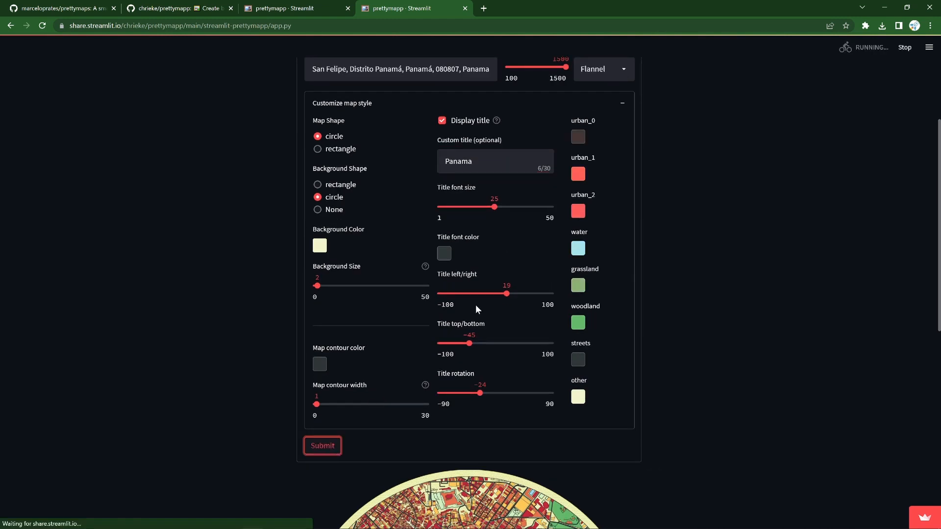
pyautogui.click(322, 445)
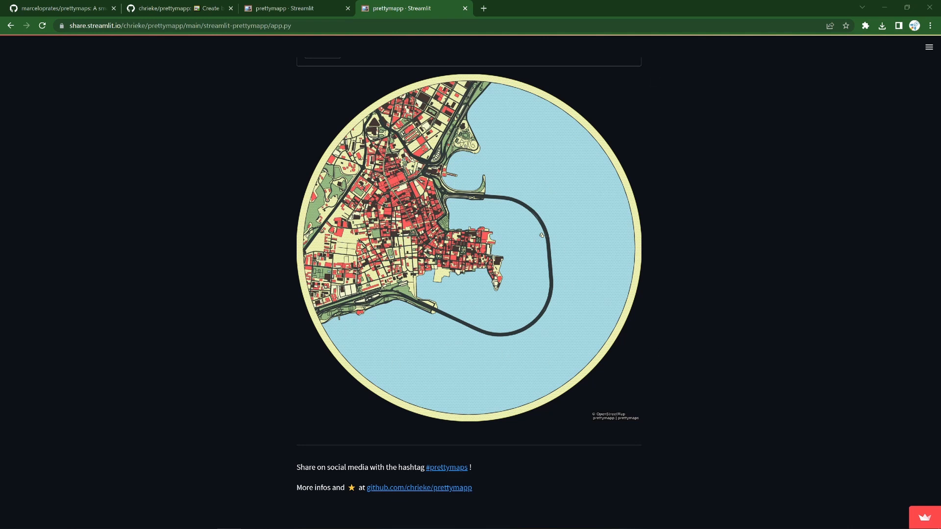
pyautogui.moveTo(887, 246)
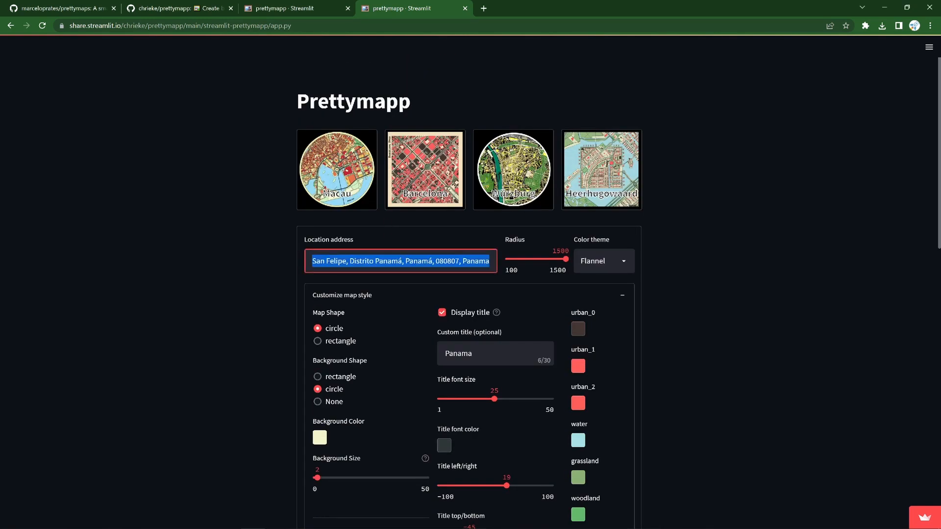
# Step: Submit a Citrus-themed Campo Santo Stefano, Venice map titled 'Venice', nudging the contour width
pyautogui.click(603, 260)
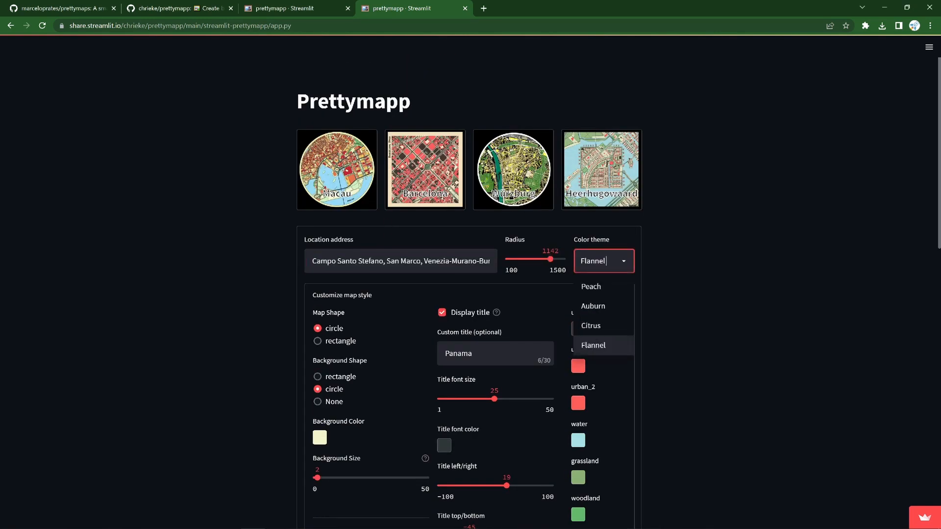
pyautogui.click(591, 325)
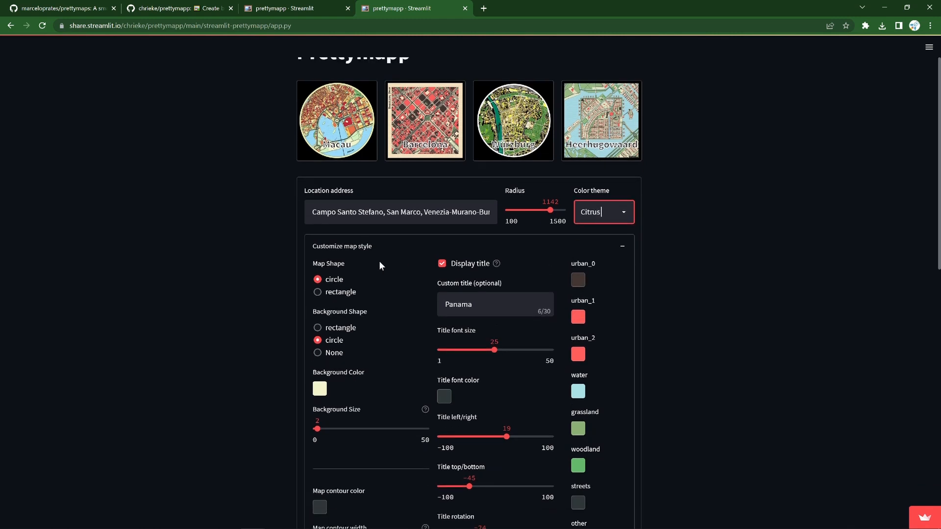
pyautogui.scroll(-3)
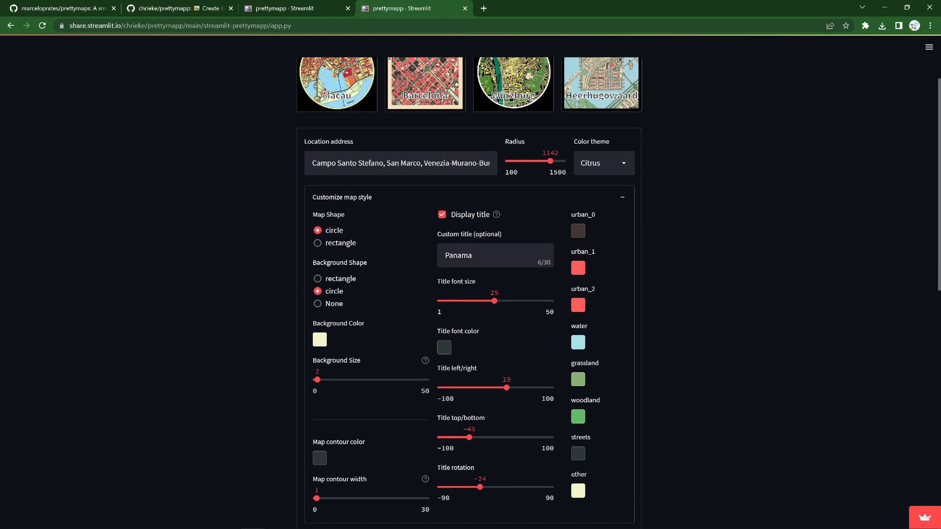
pyautogui.write('Venice')
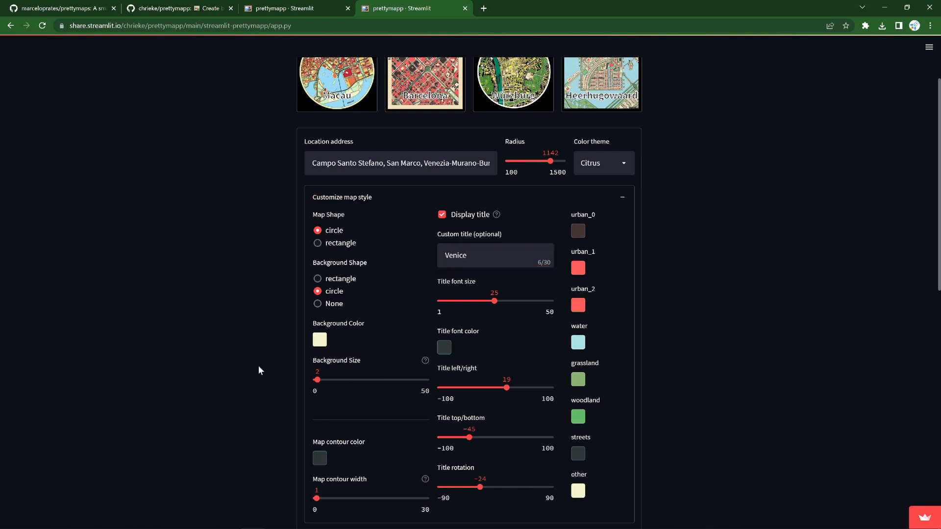
pyautogui.scroll(-3)
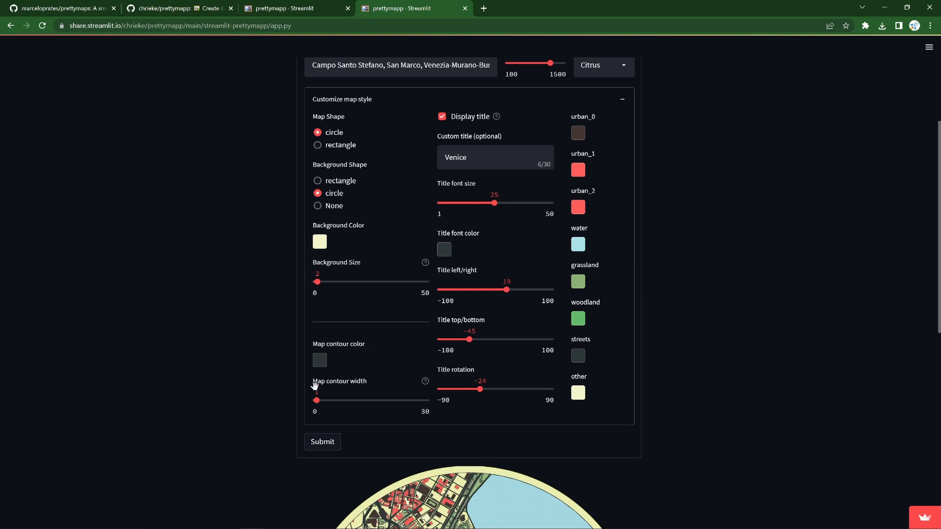
pyautogui.moveTo(315, 401); pyautogui.dragTo(323, 400)
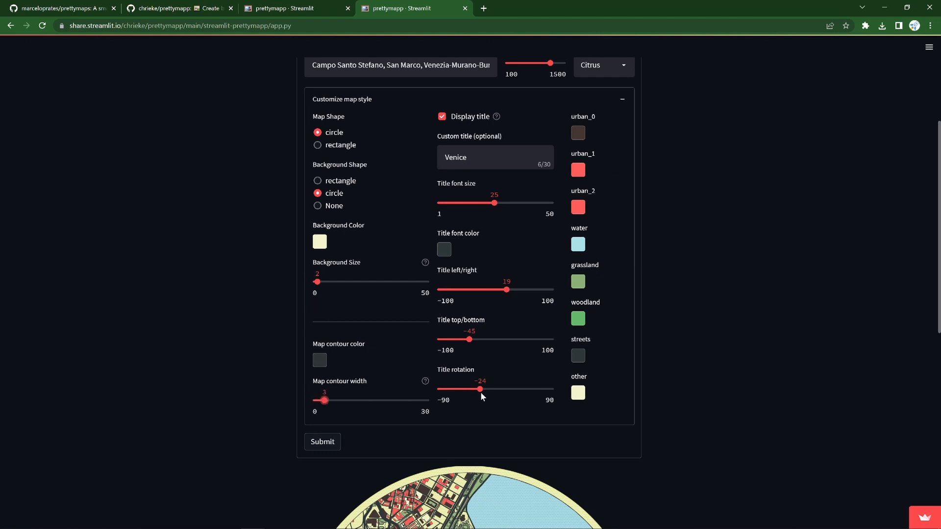
pyautogui.click(322, 441)
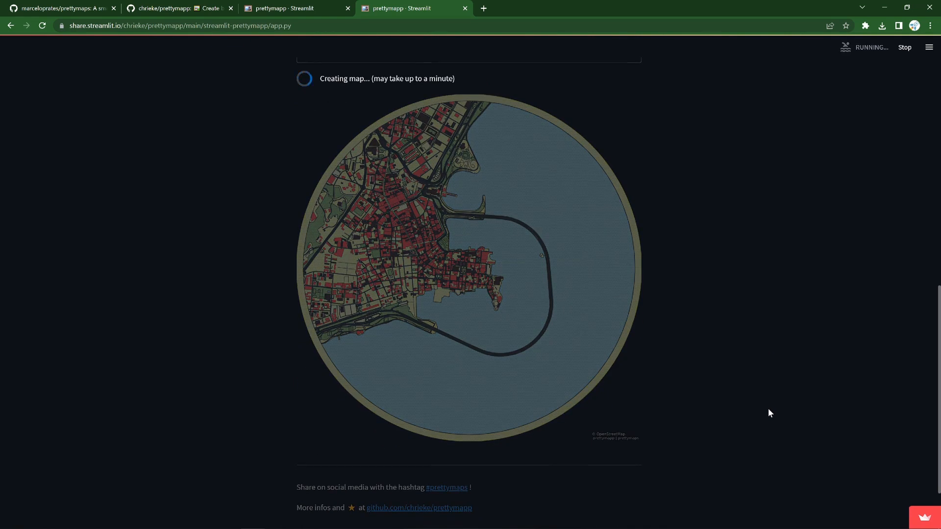
# Step: Collapse the 'Customize map style' section once the Venice map has rendered
pyautogui.click(322, 95)
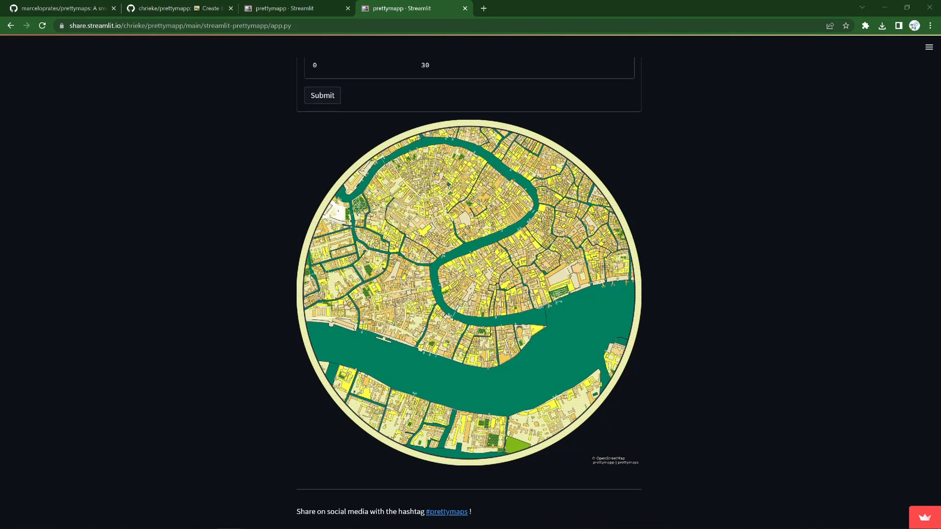
pyautogui.moveTo(724, 301)
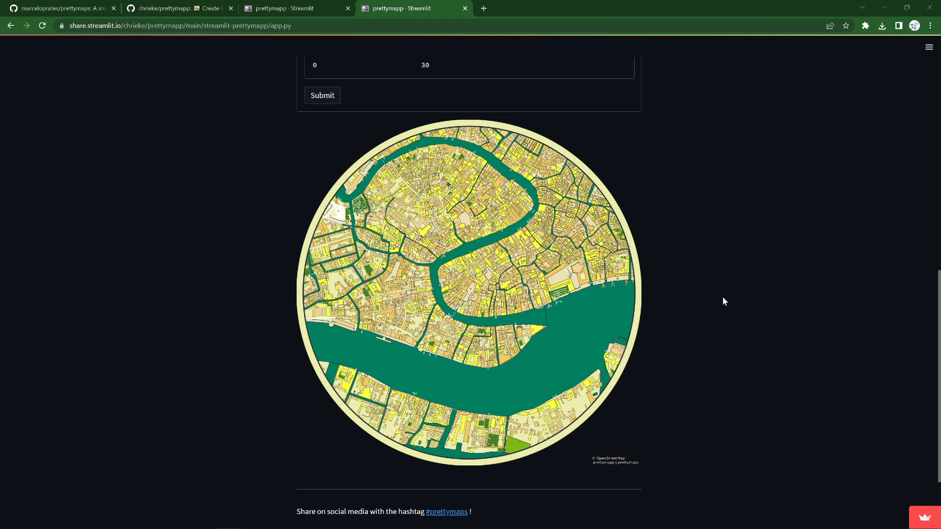
pyautogui.moveTo(735, 286)
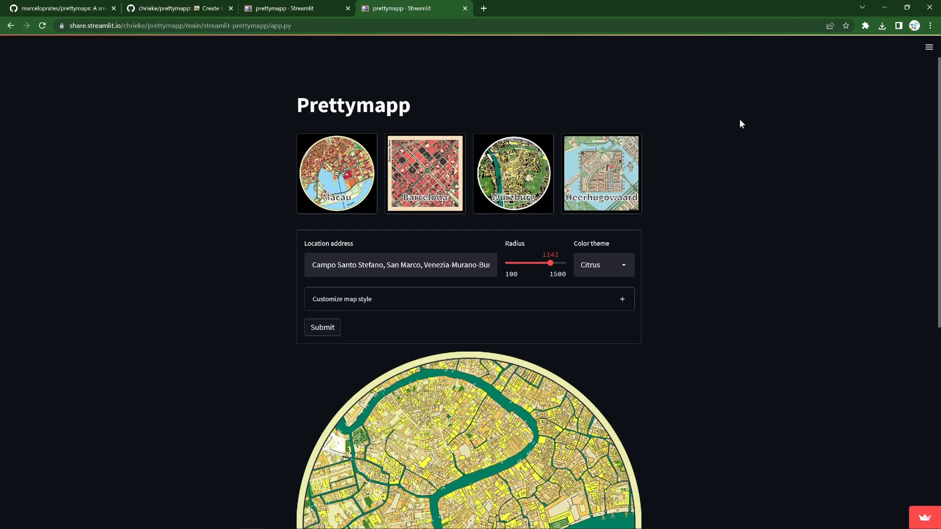
pyautogui.moveTo(470, 73)
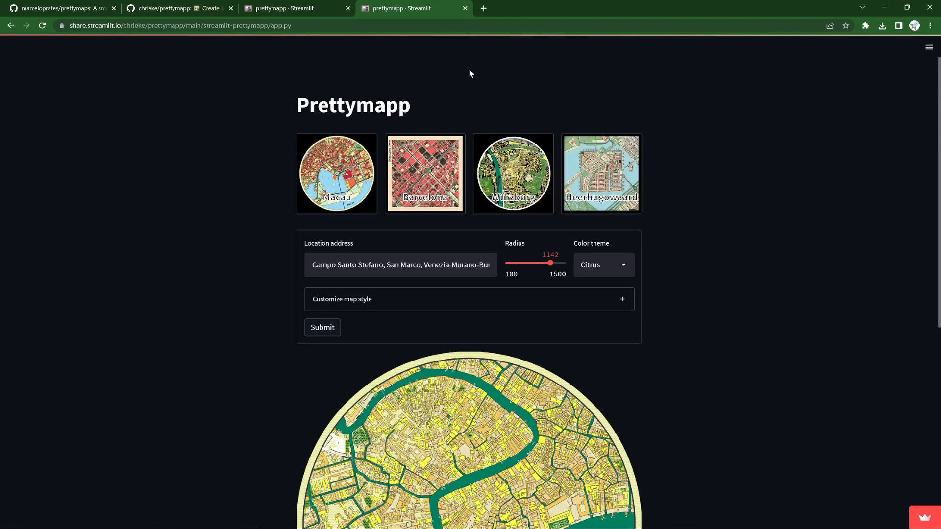
pyautogui.moveTo(294, 199)
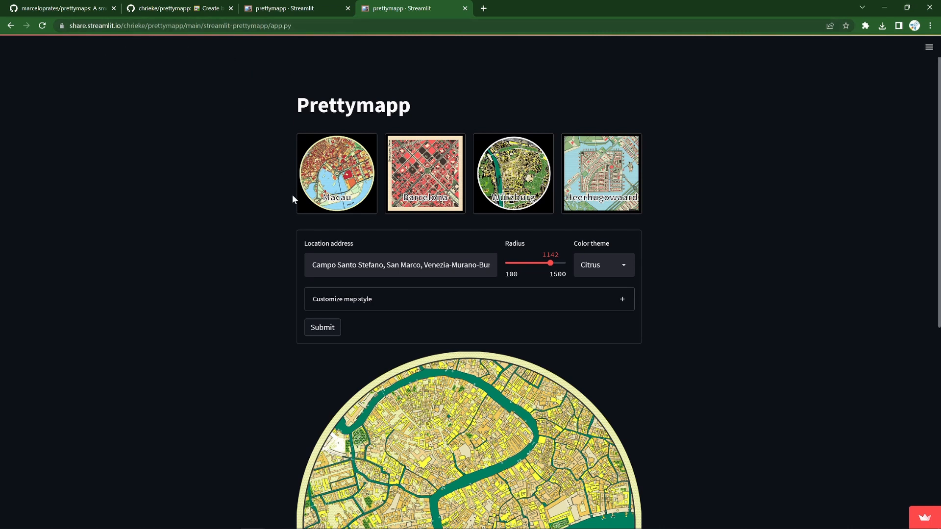
pyautogui.scroll(-3)
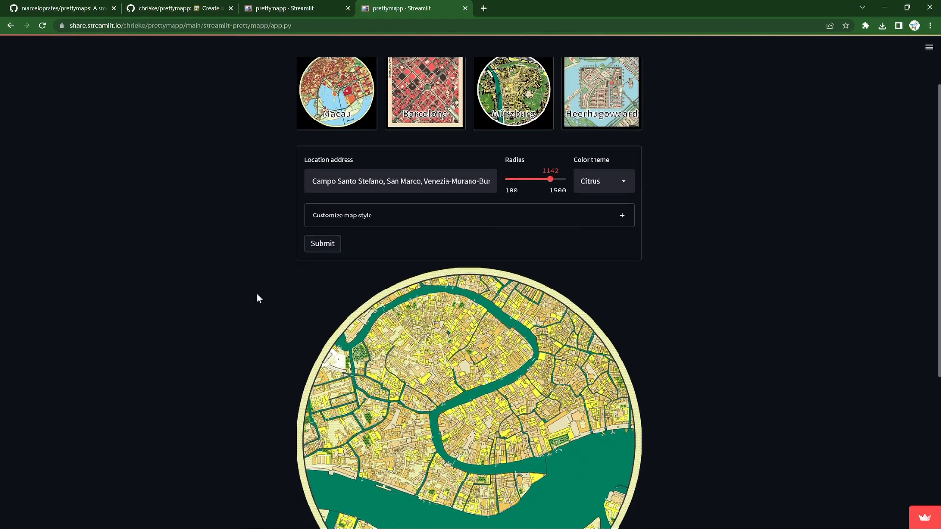
pyautogui.scroll(-3)
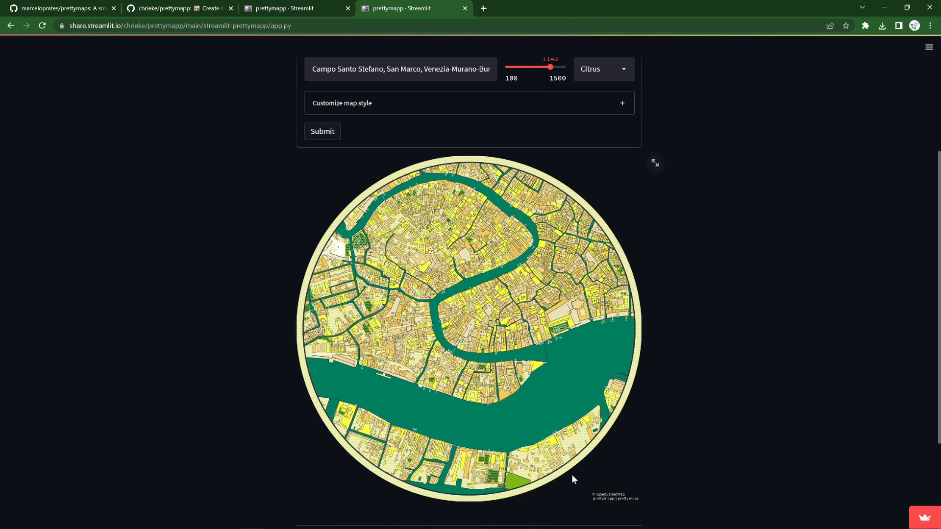
pyautogui.moveTo(761, 303)
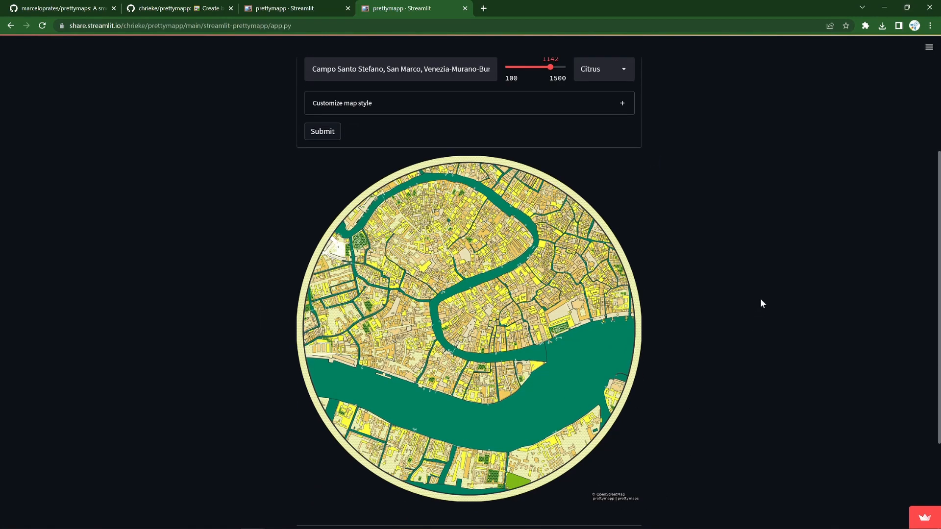
pyautogui.moveTo(826, 291)
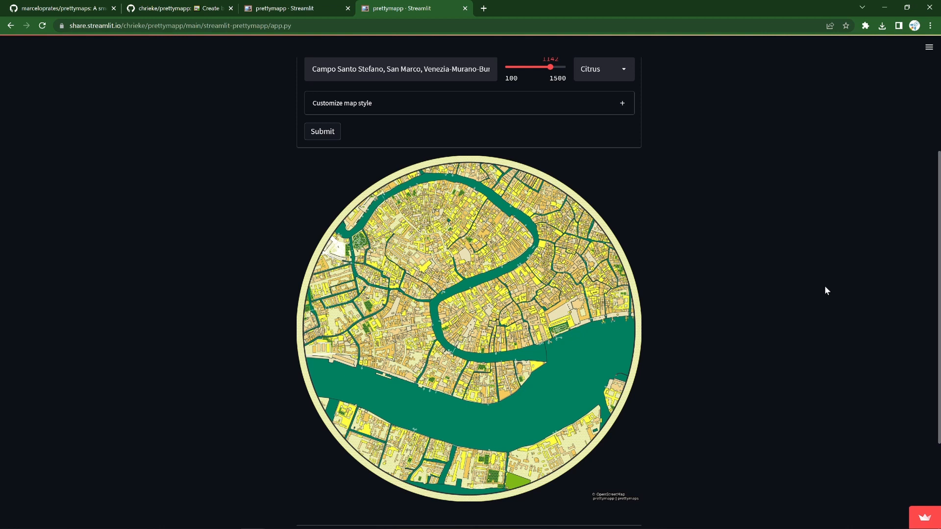
pyautogui.moveTo(745, 292)
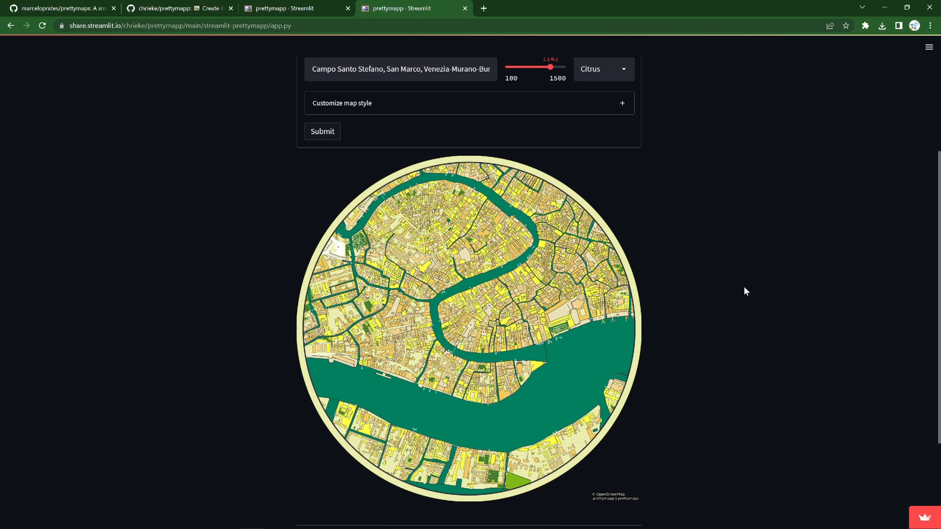